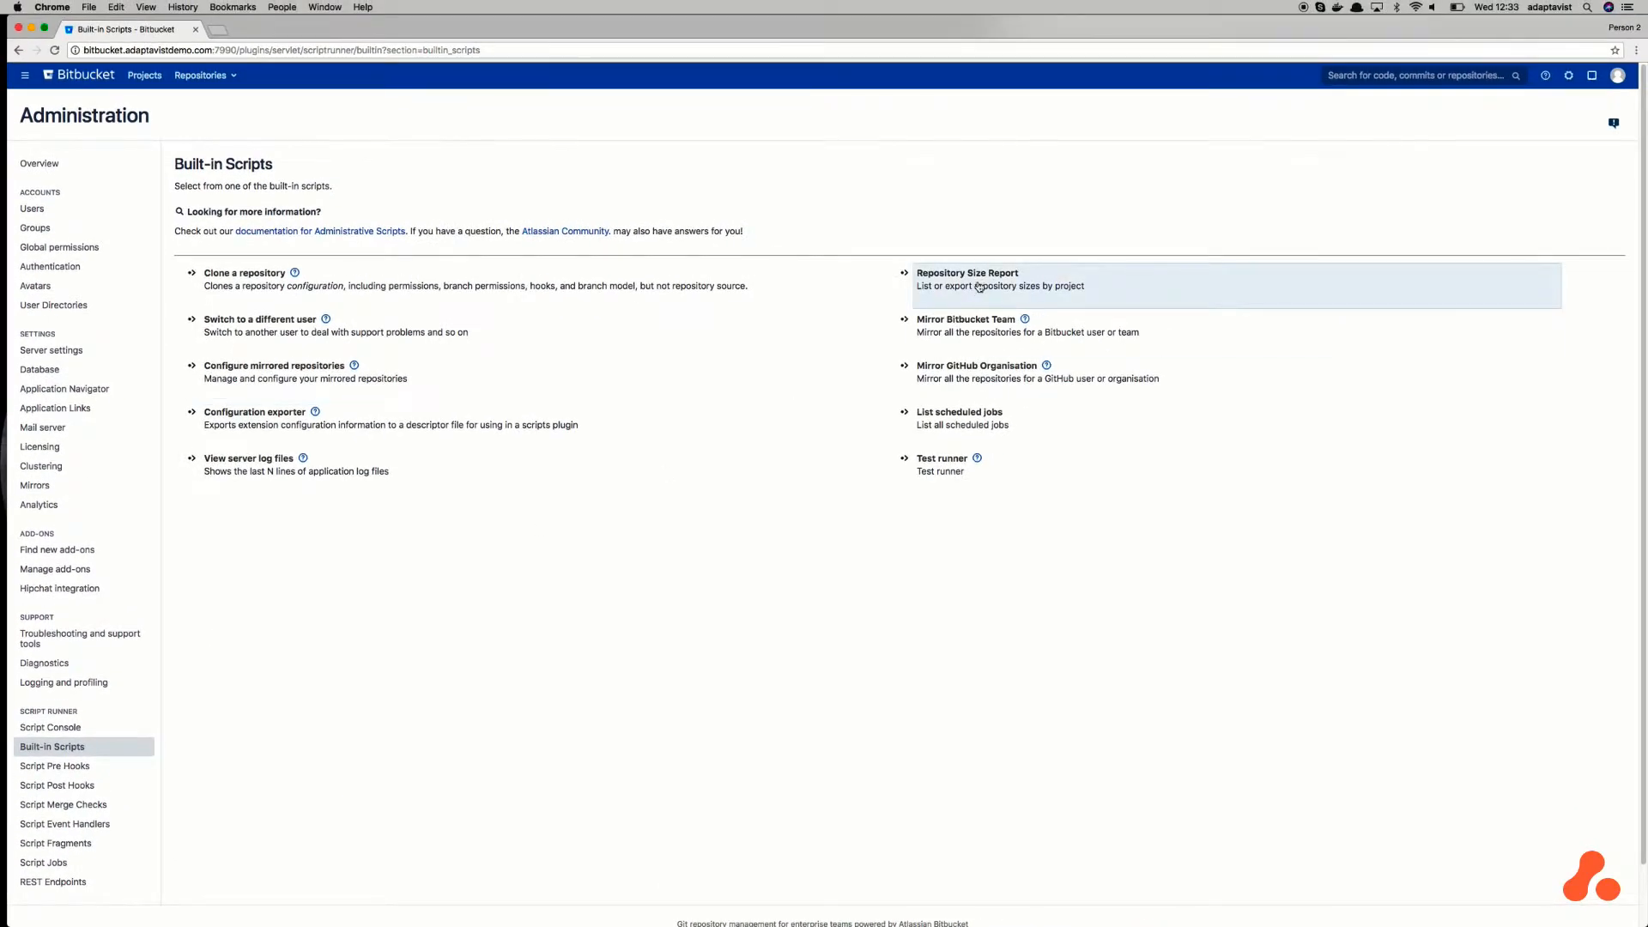
Step: Open the Repository Size Report built-in script from the Built-in Scripts list
left_click(966, 279)
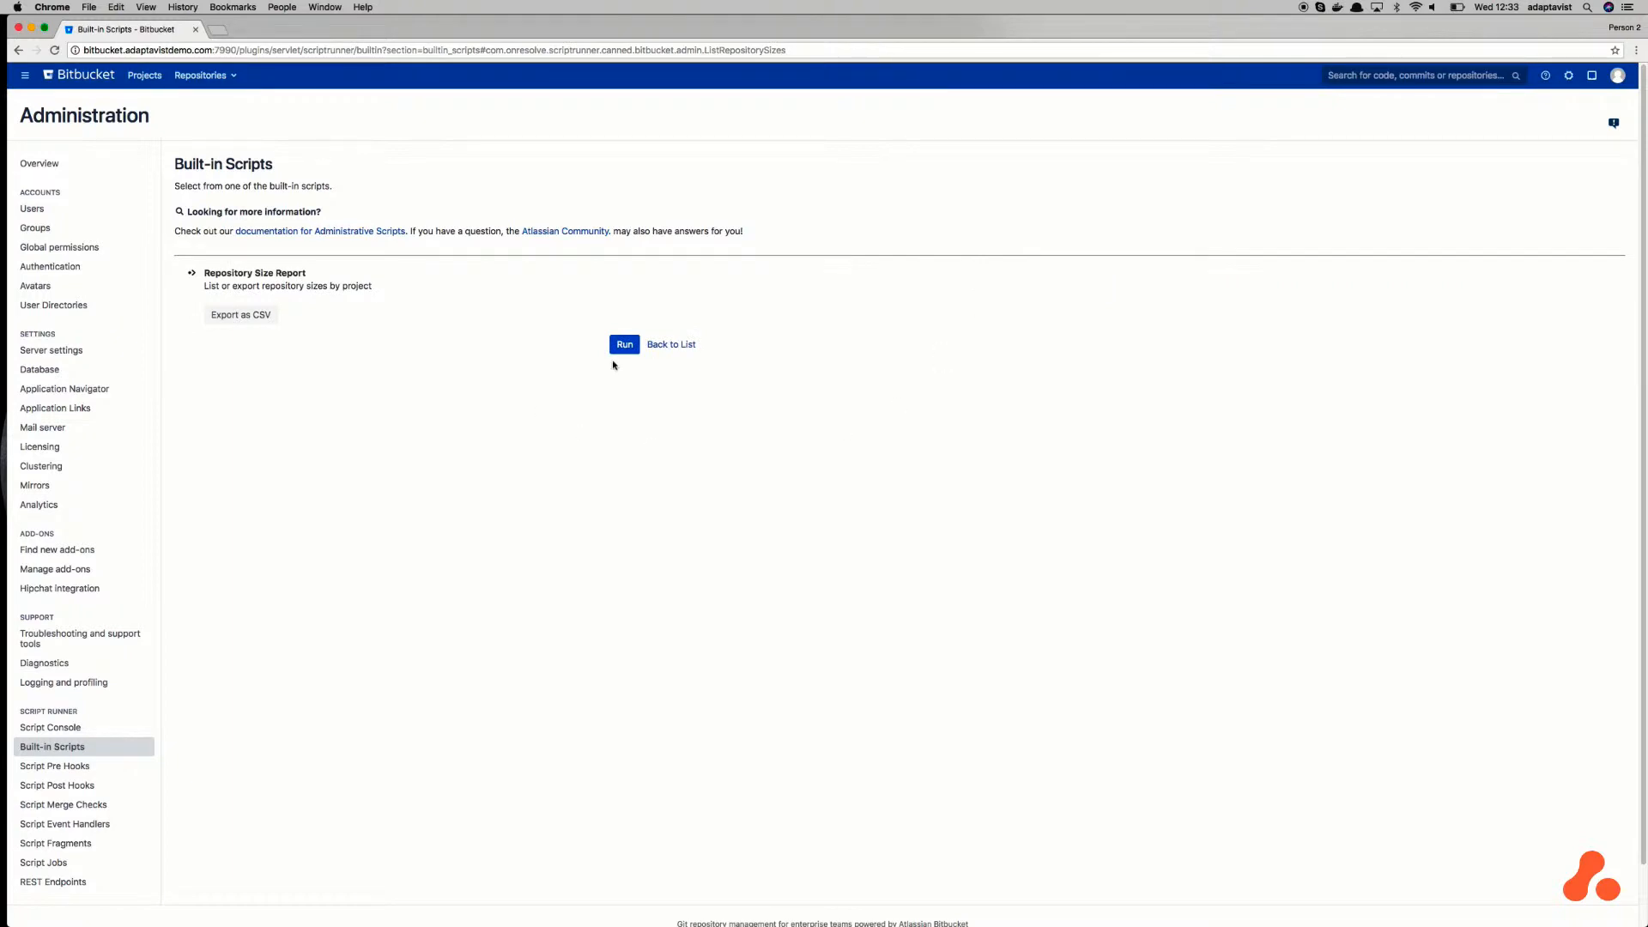
Step: Run the report to get the Size by project pie chart and repository sizes table
left_click(624, 343)
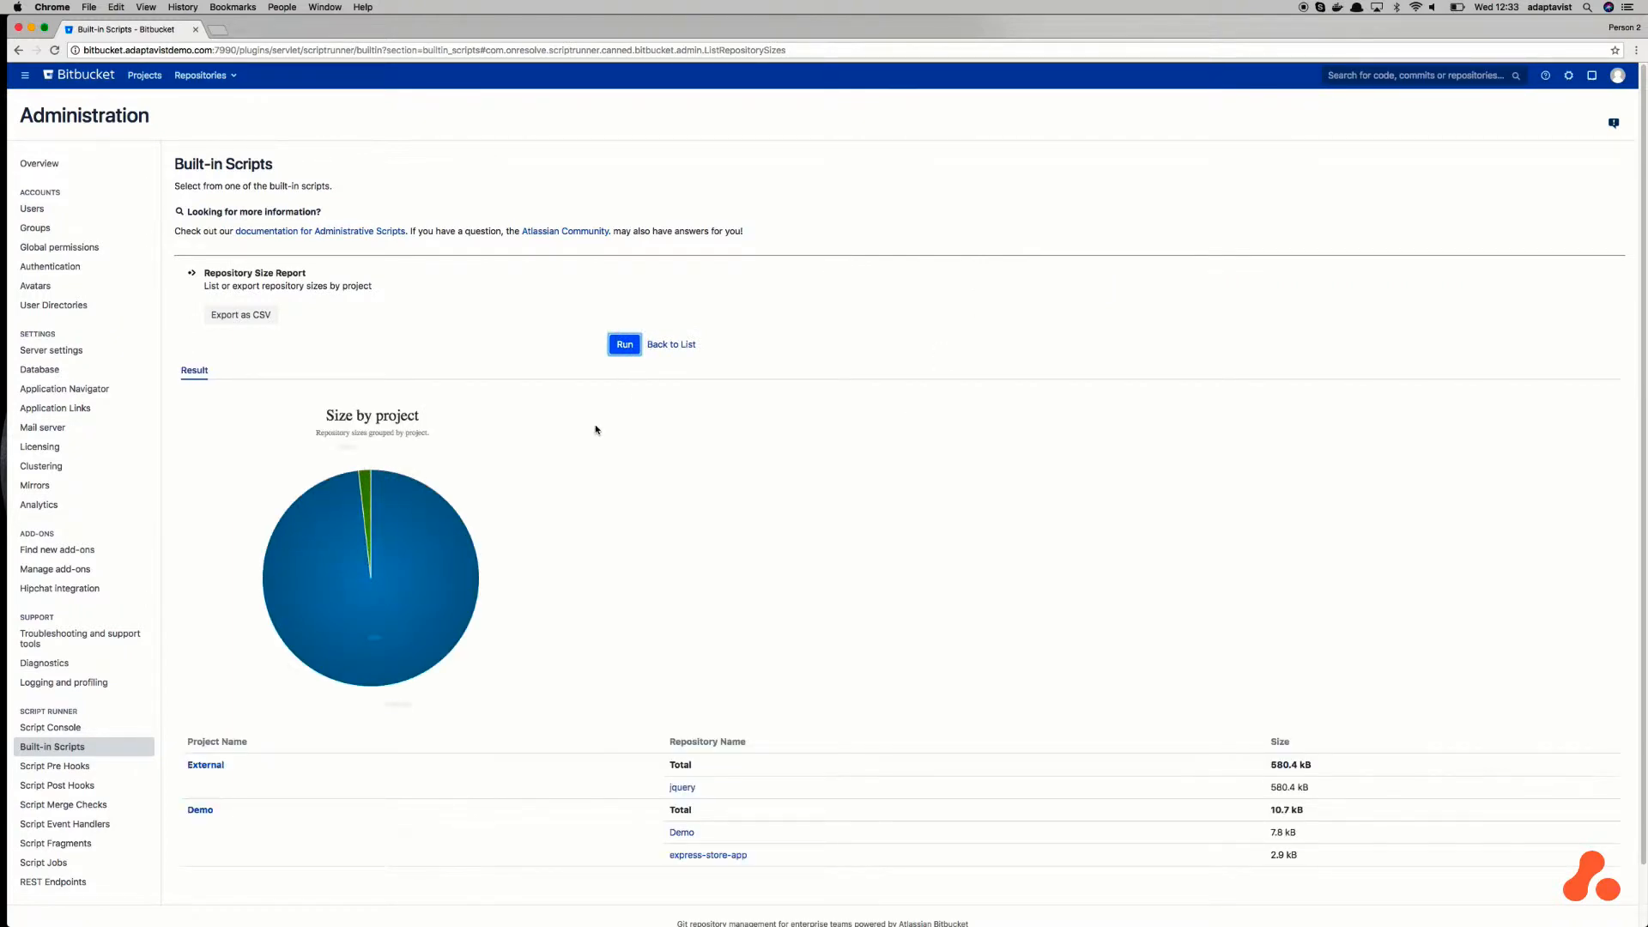
scroll("down", 3)
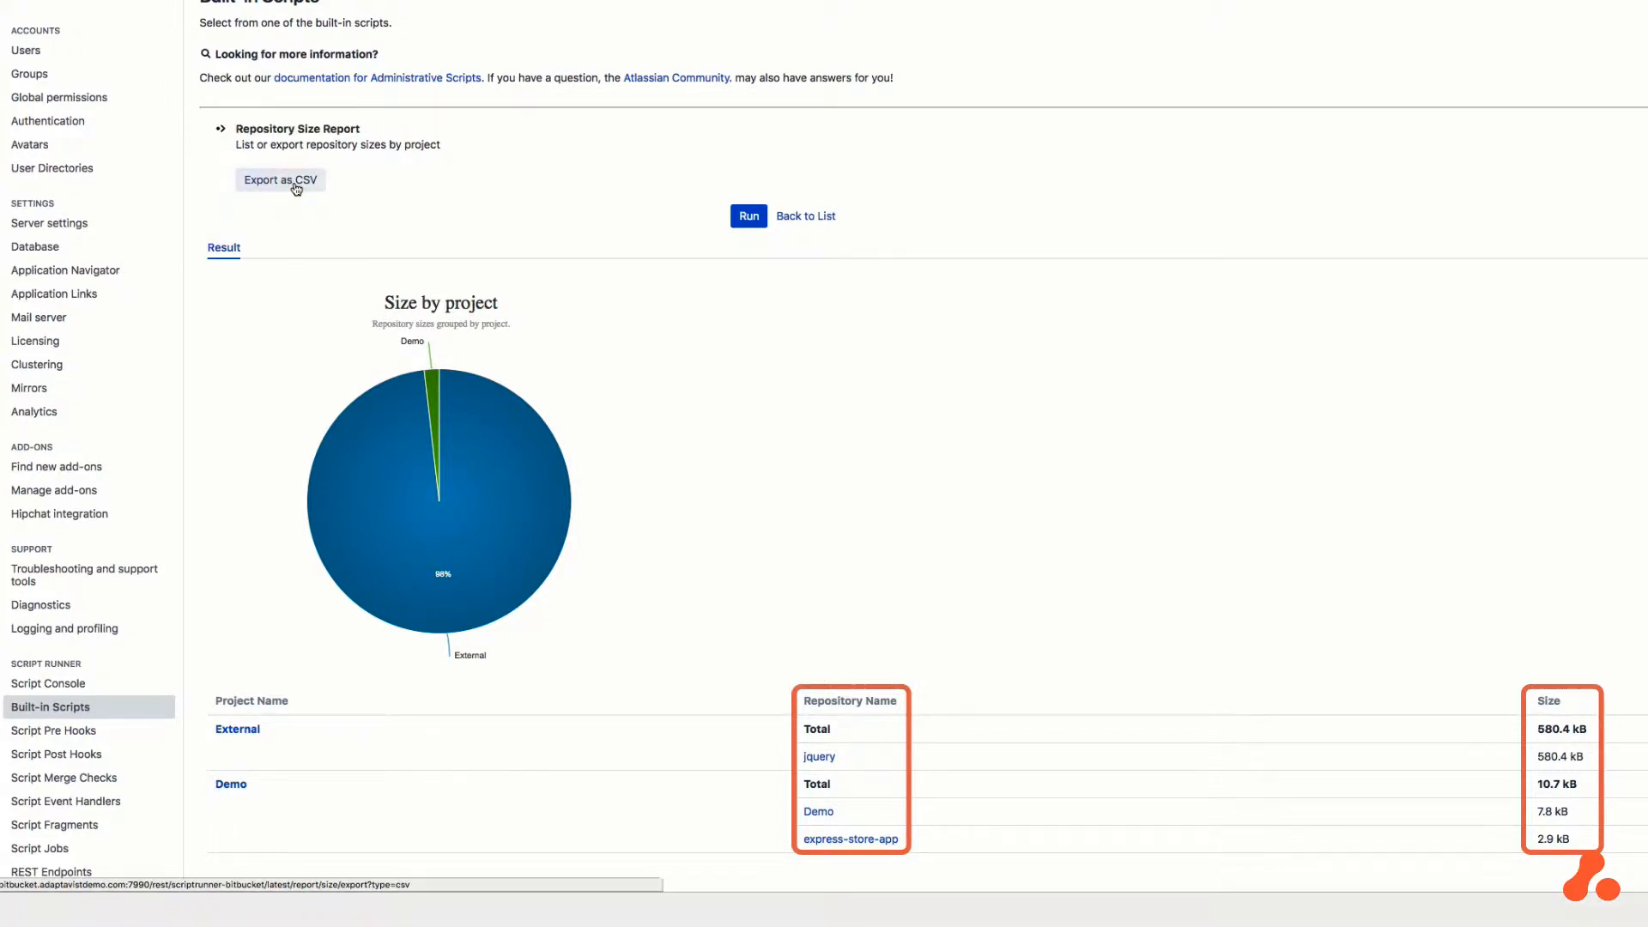
Step: Download the report as repo-size-report.csv and go to the Script Jobs page
left_click(280, 180)
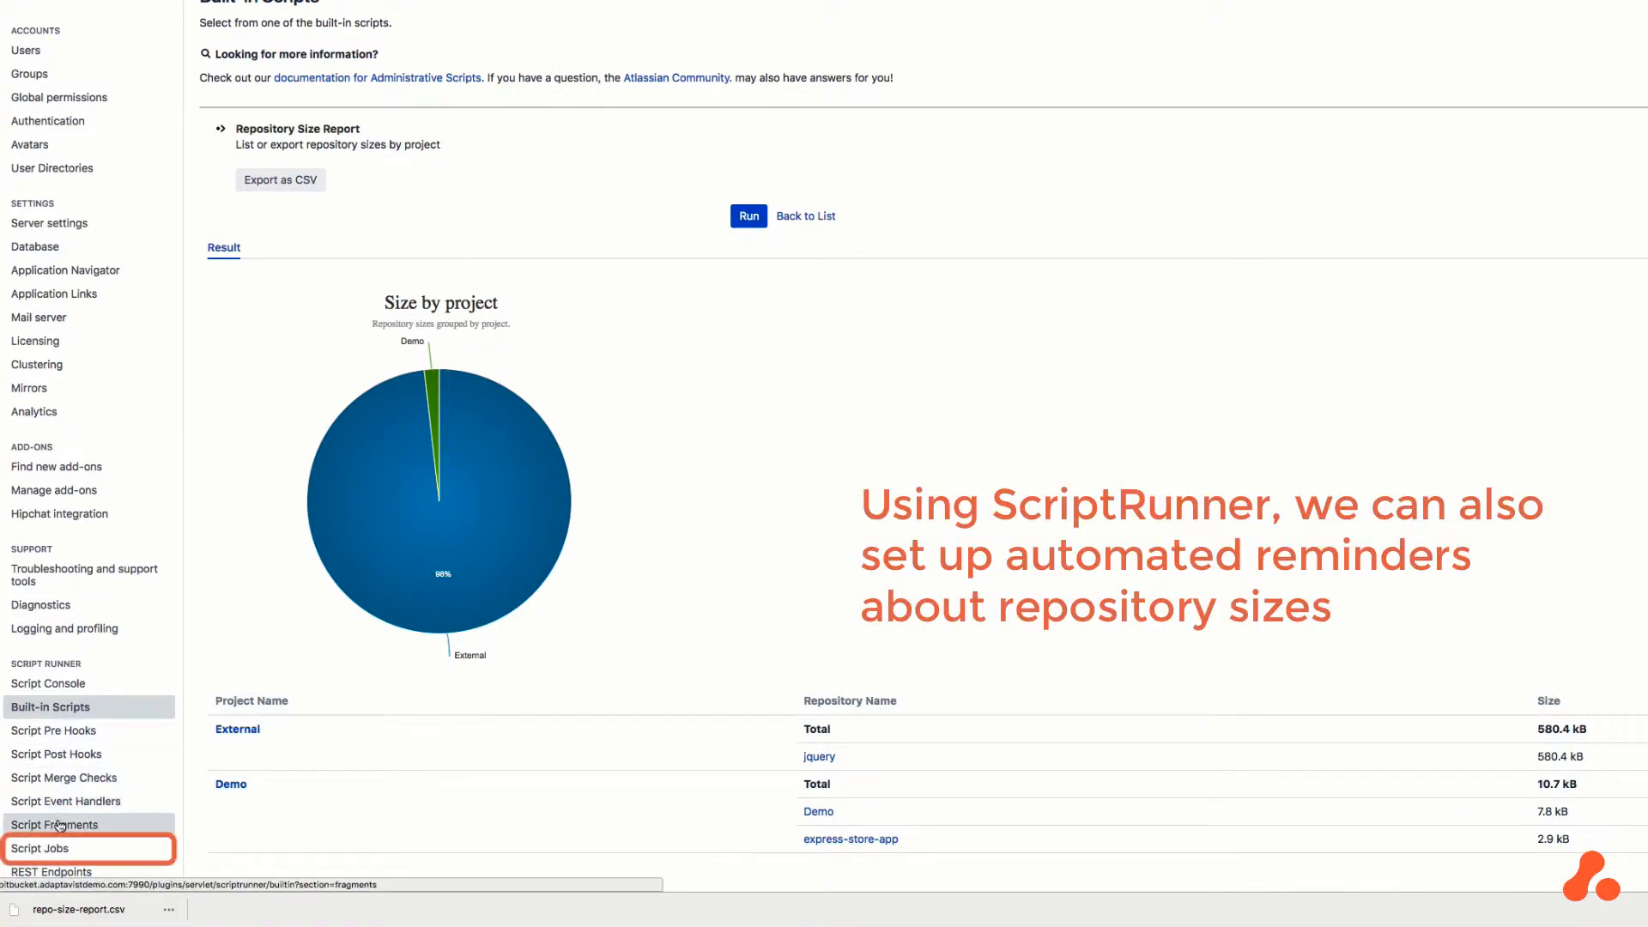
left_click(40, 848)
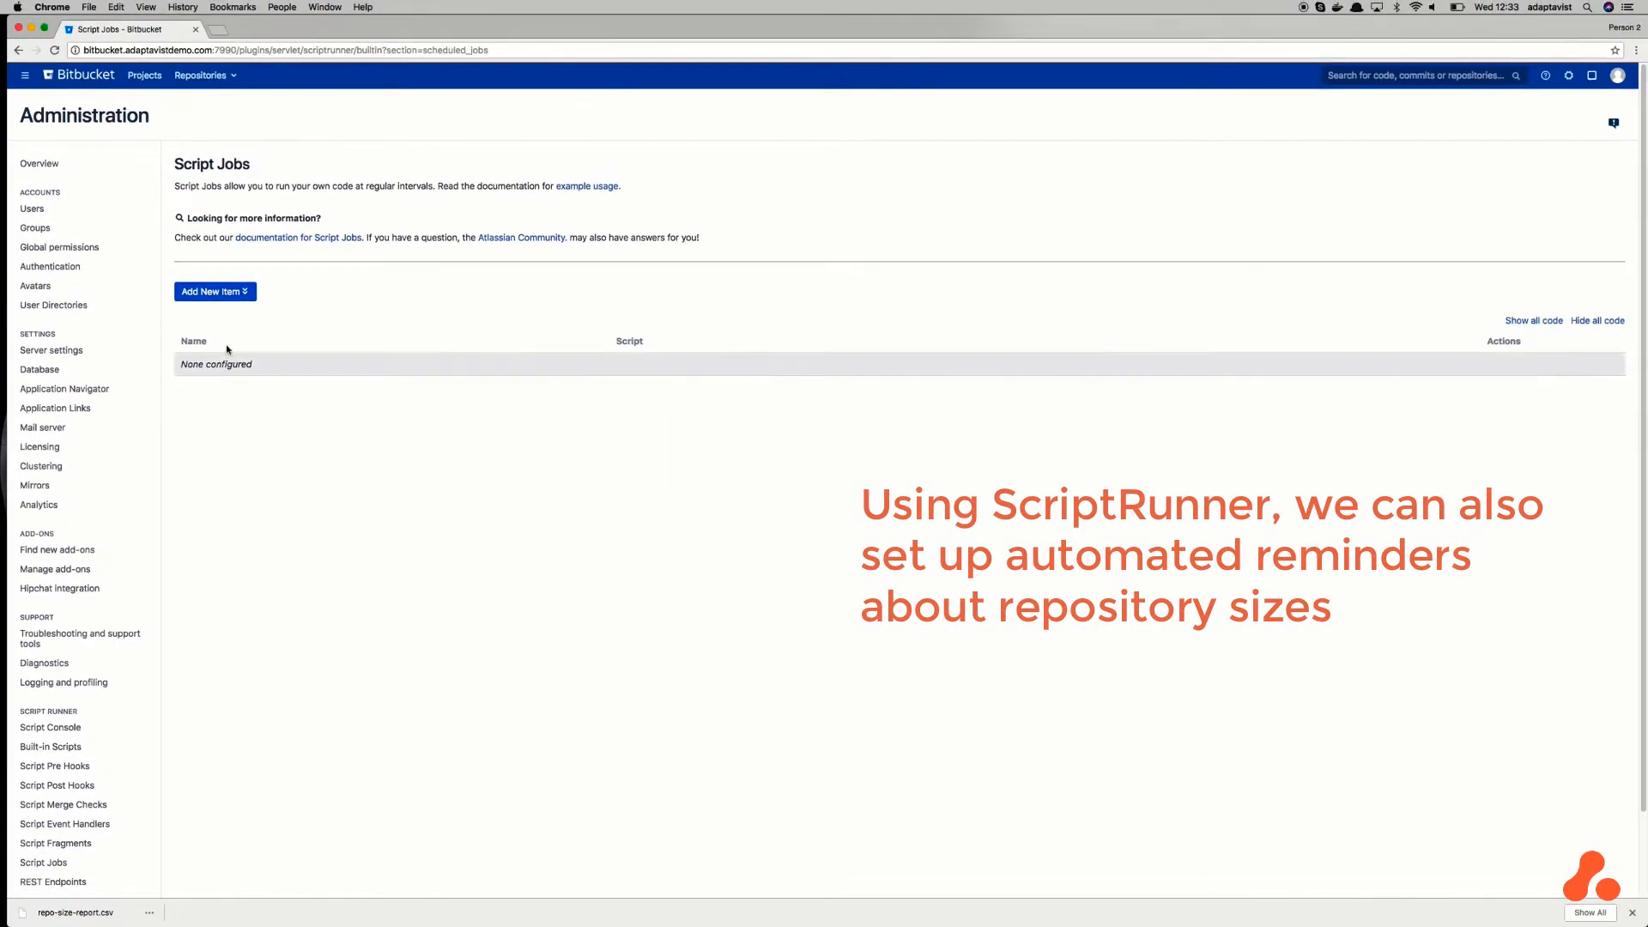
Step: Add a new script job of type Max repository size notification
left_click(212, 292)
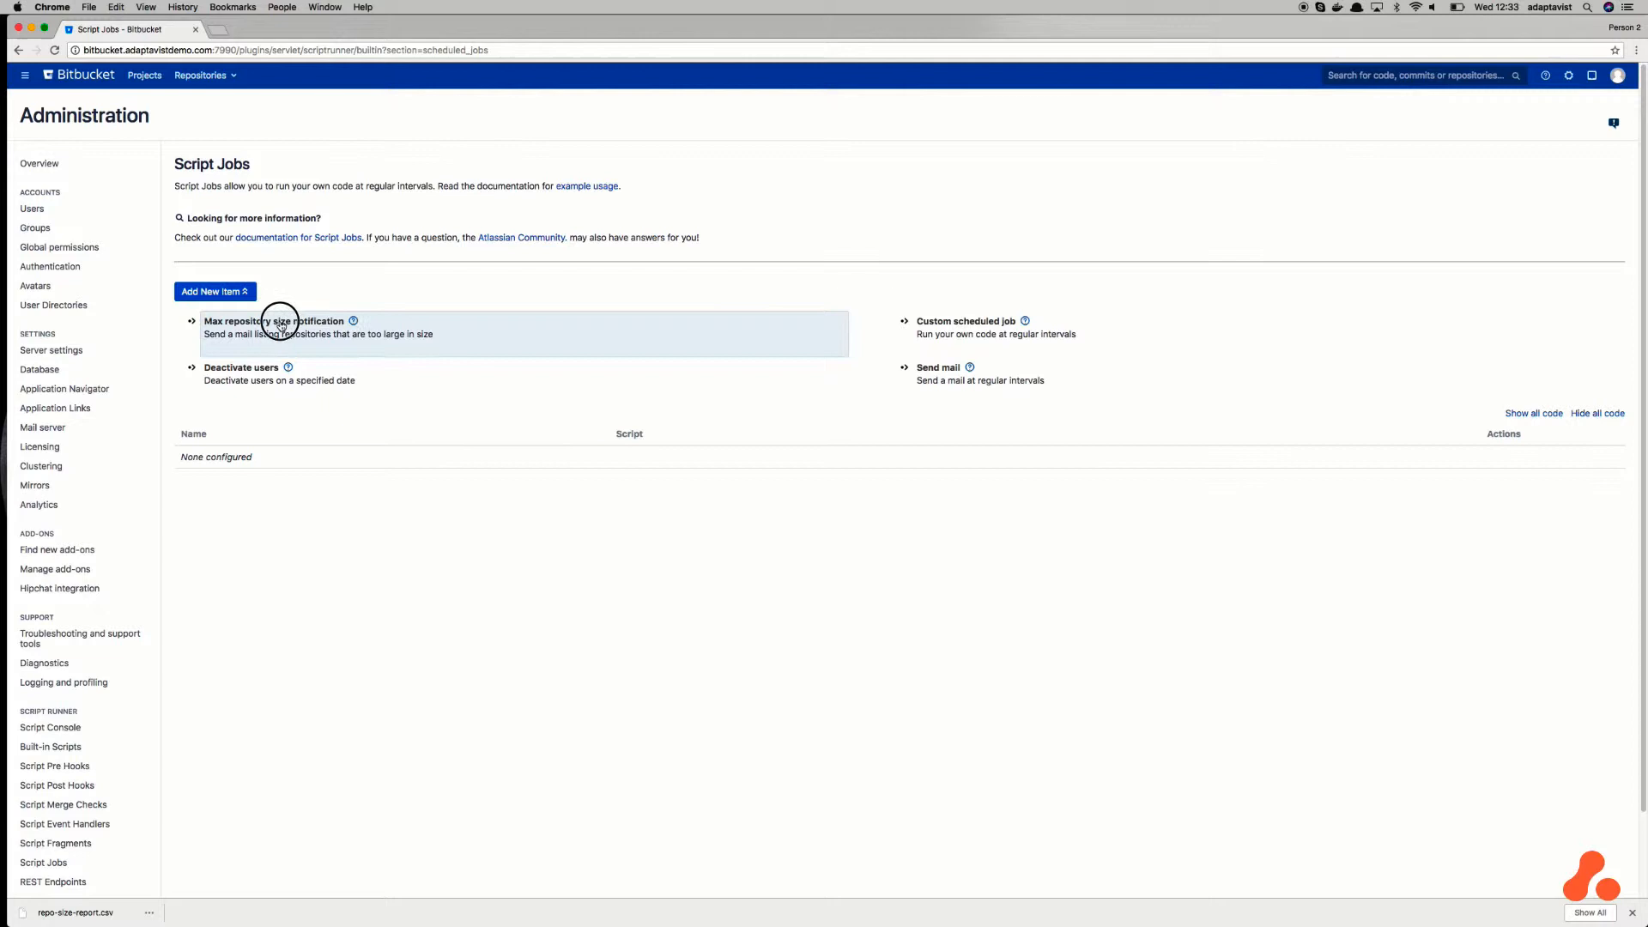
left_click(275, 326)
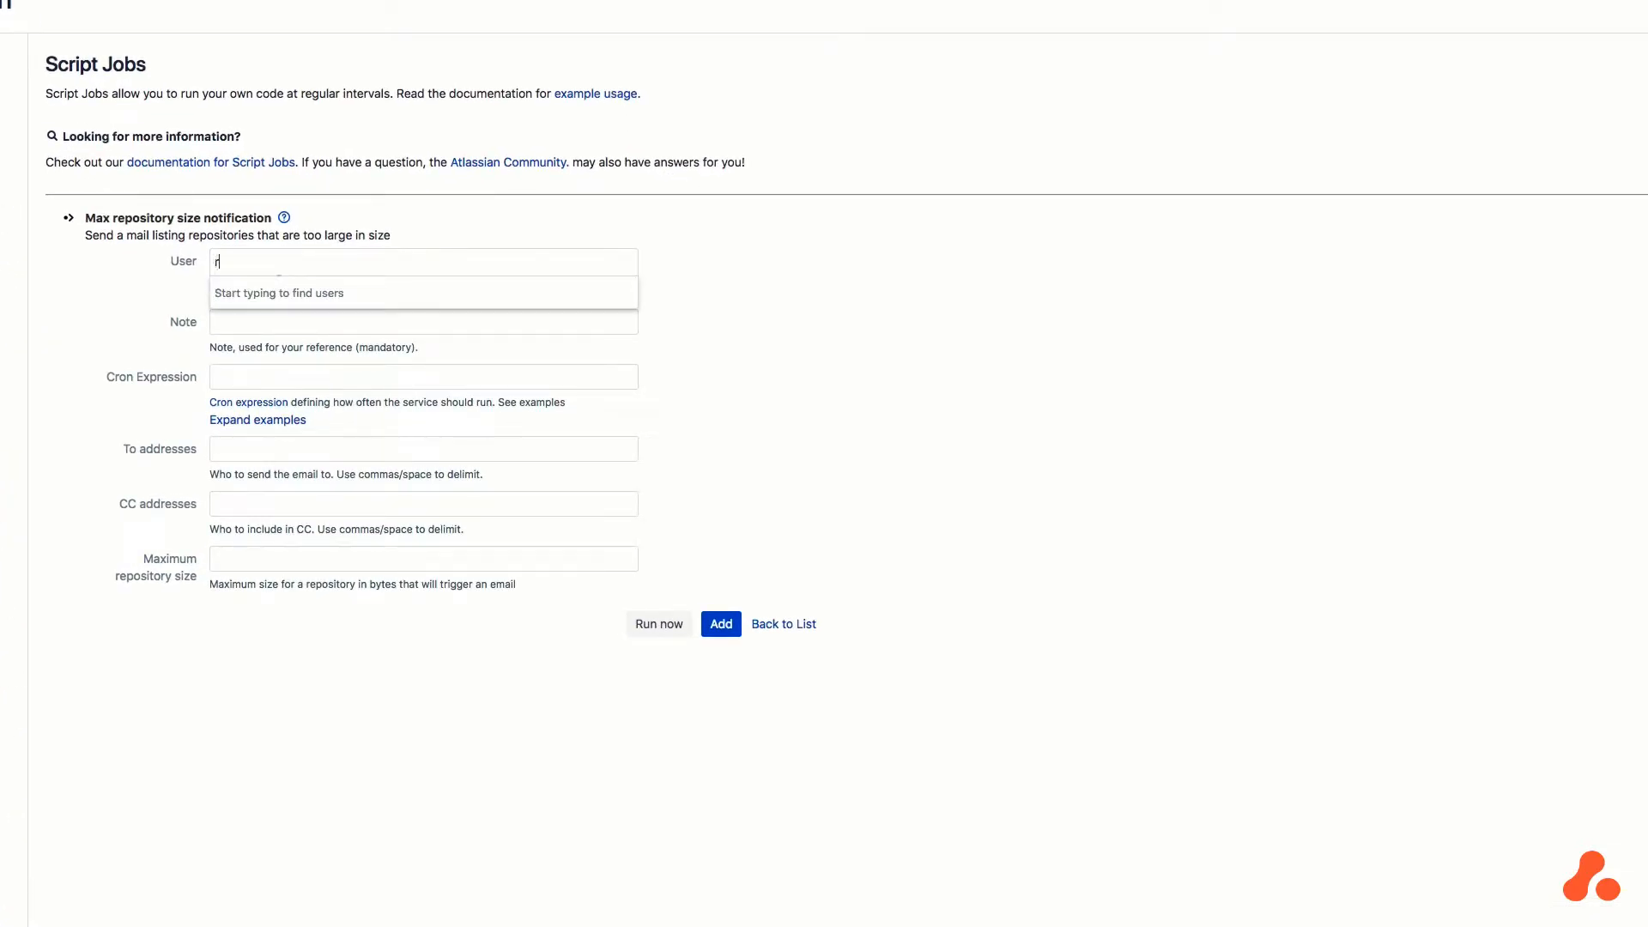
left_click(279, 292)
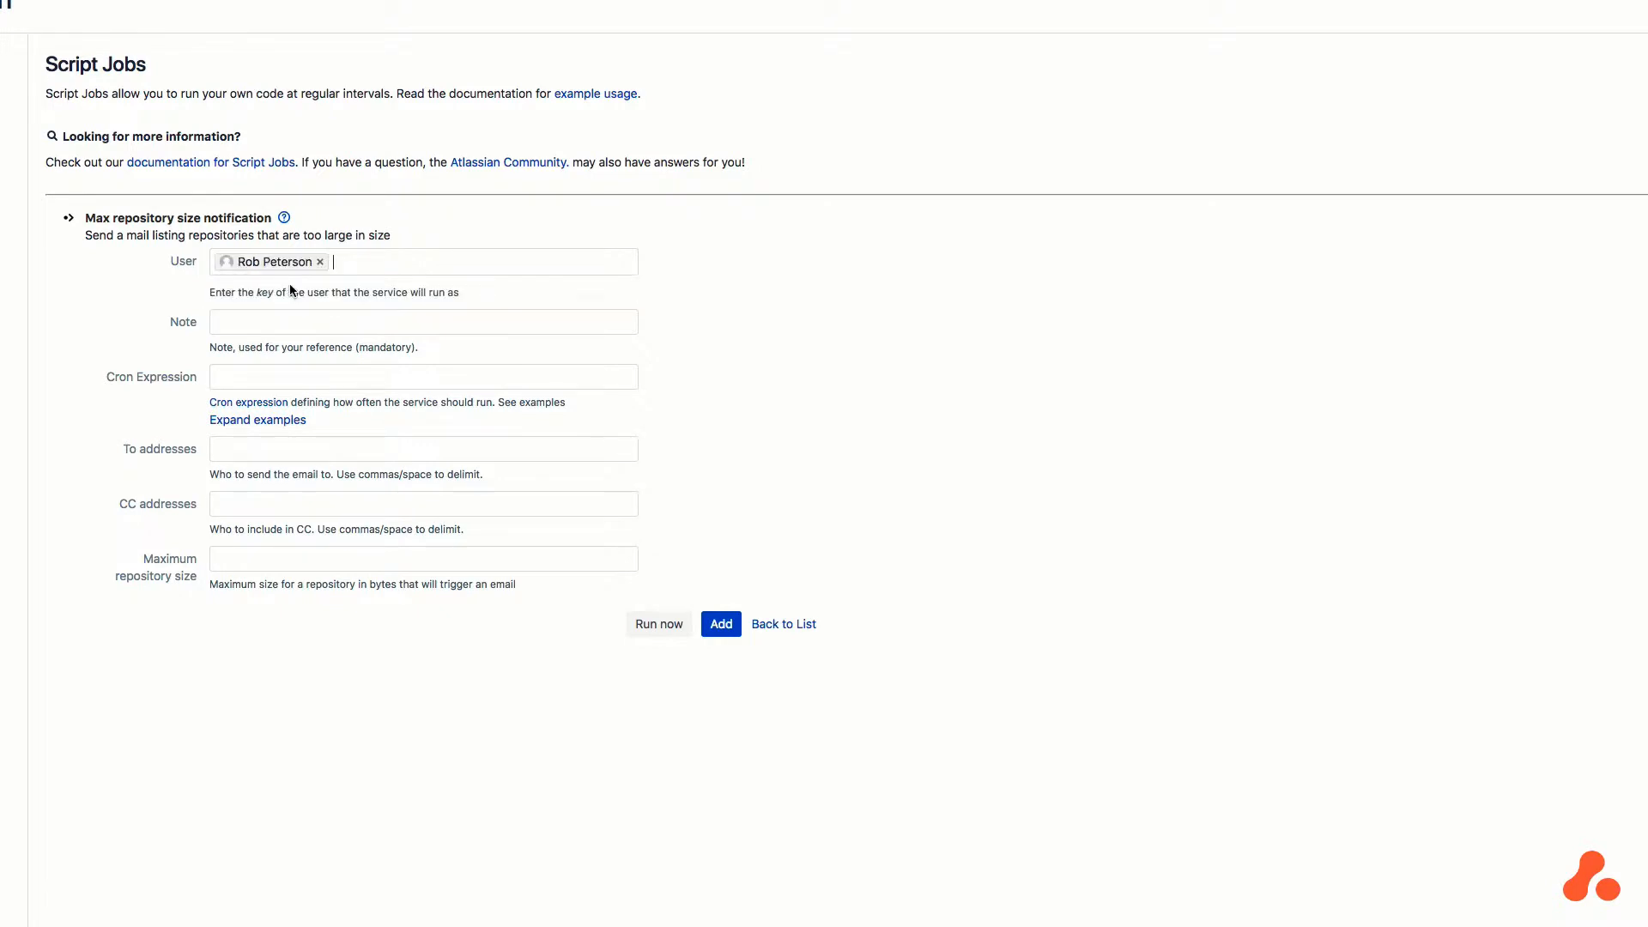
type("Check")
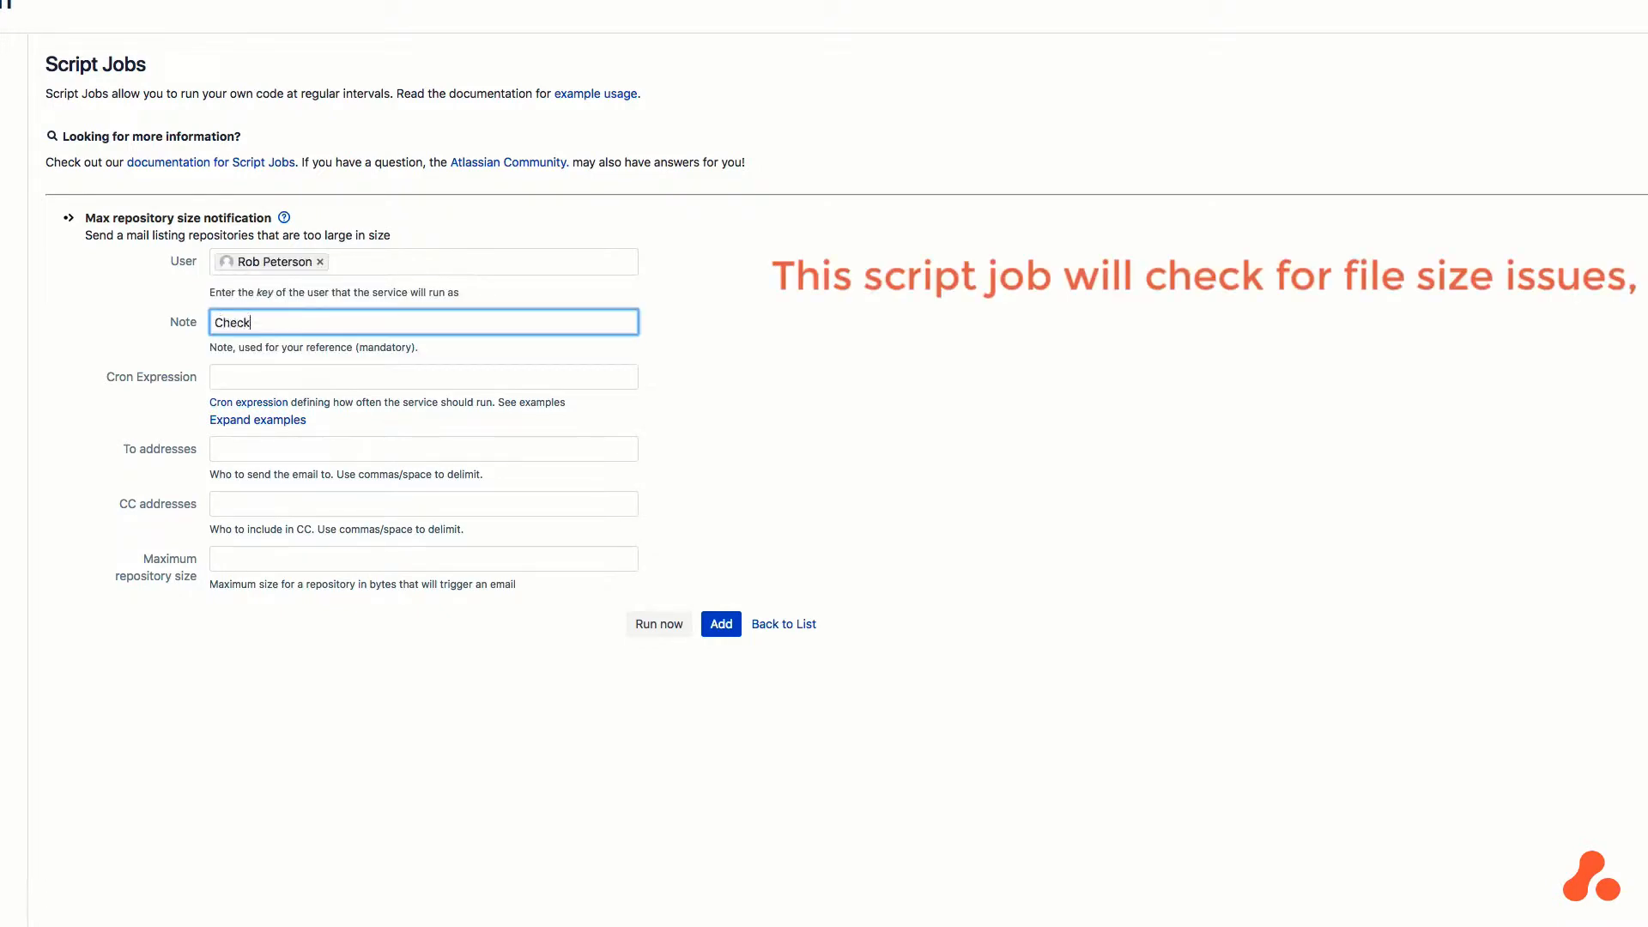
type("for")
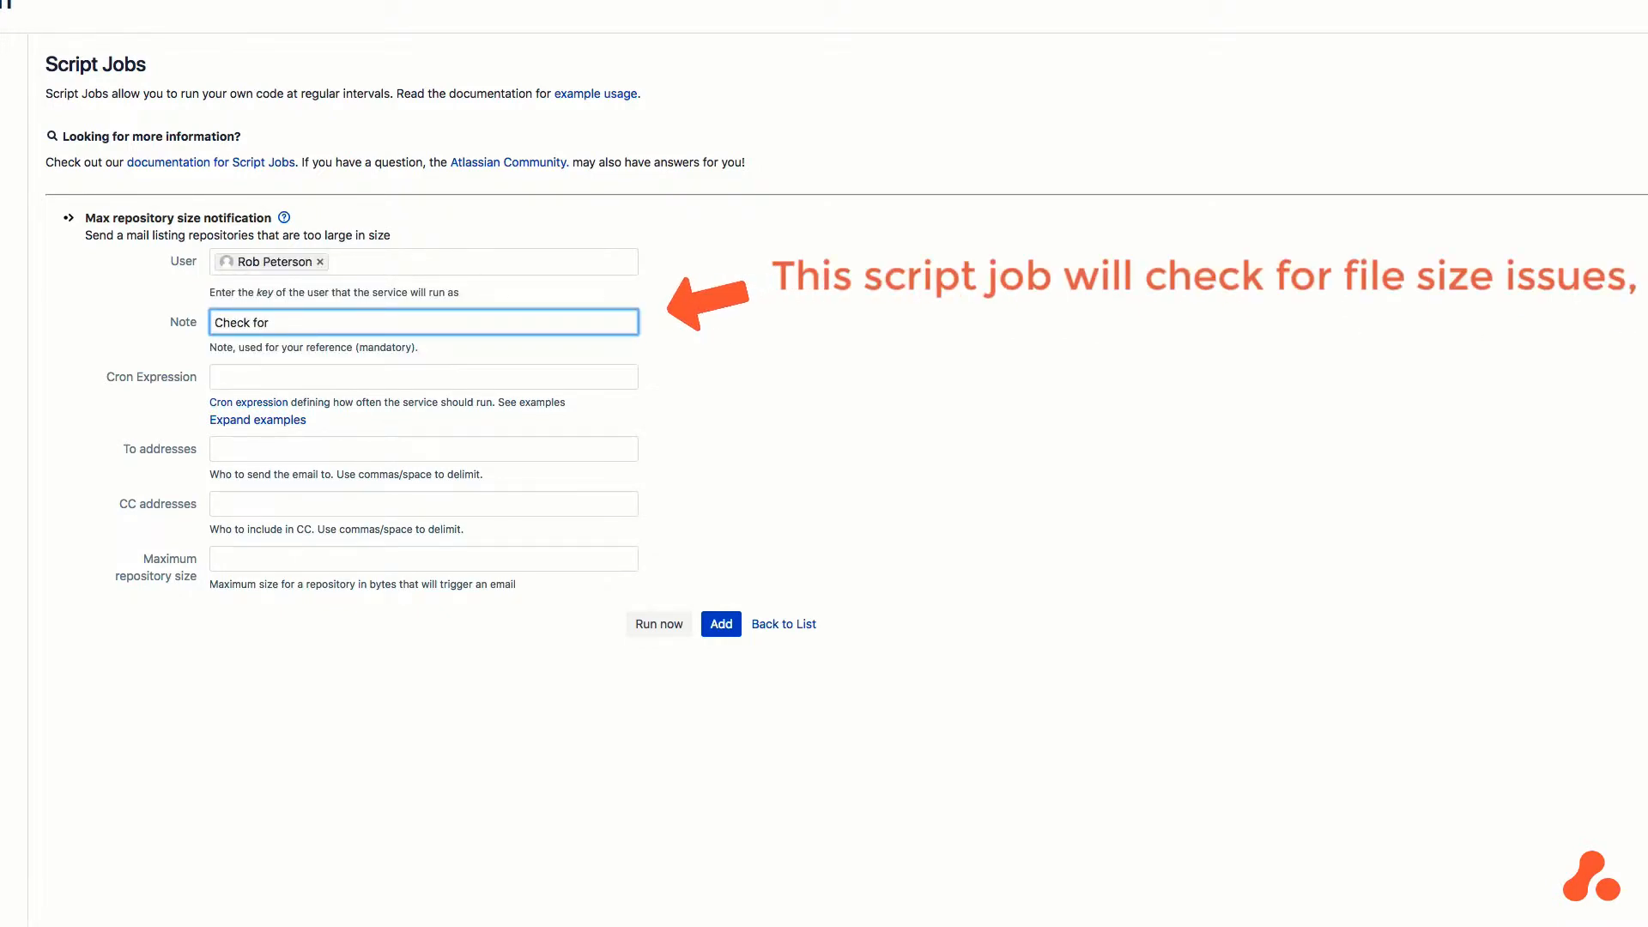
type("file size issues")
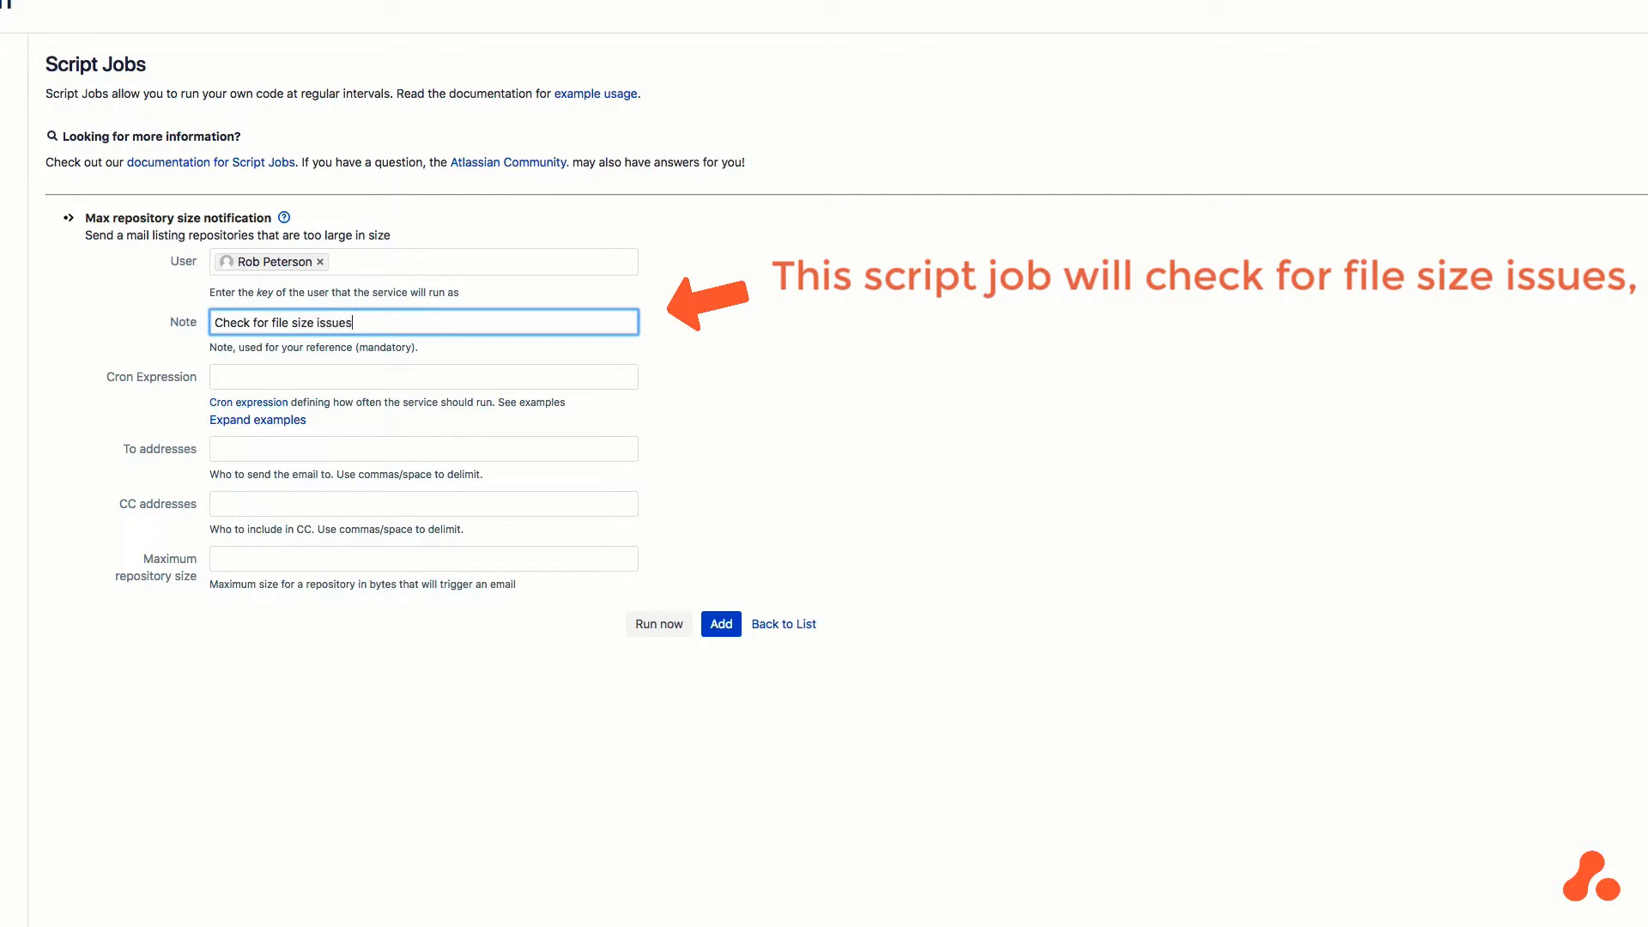
mouse_move(257, 419)
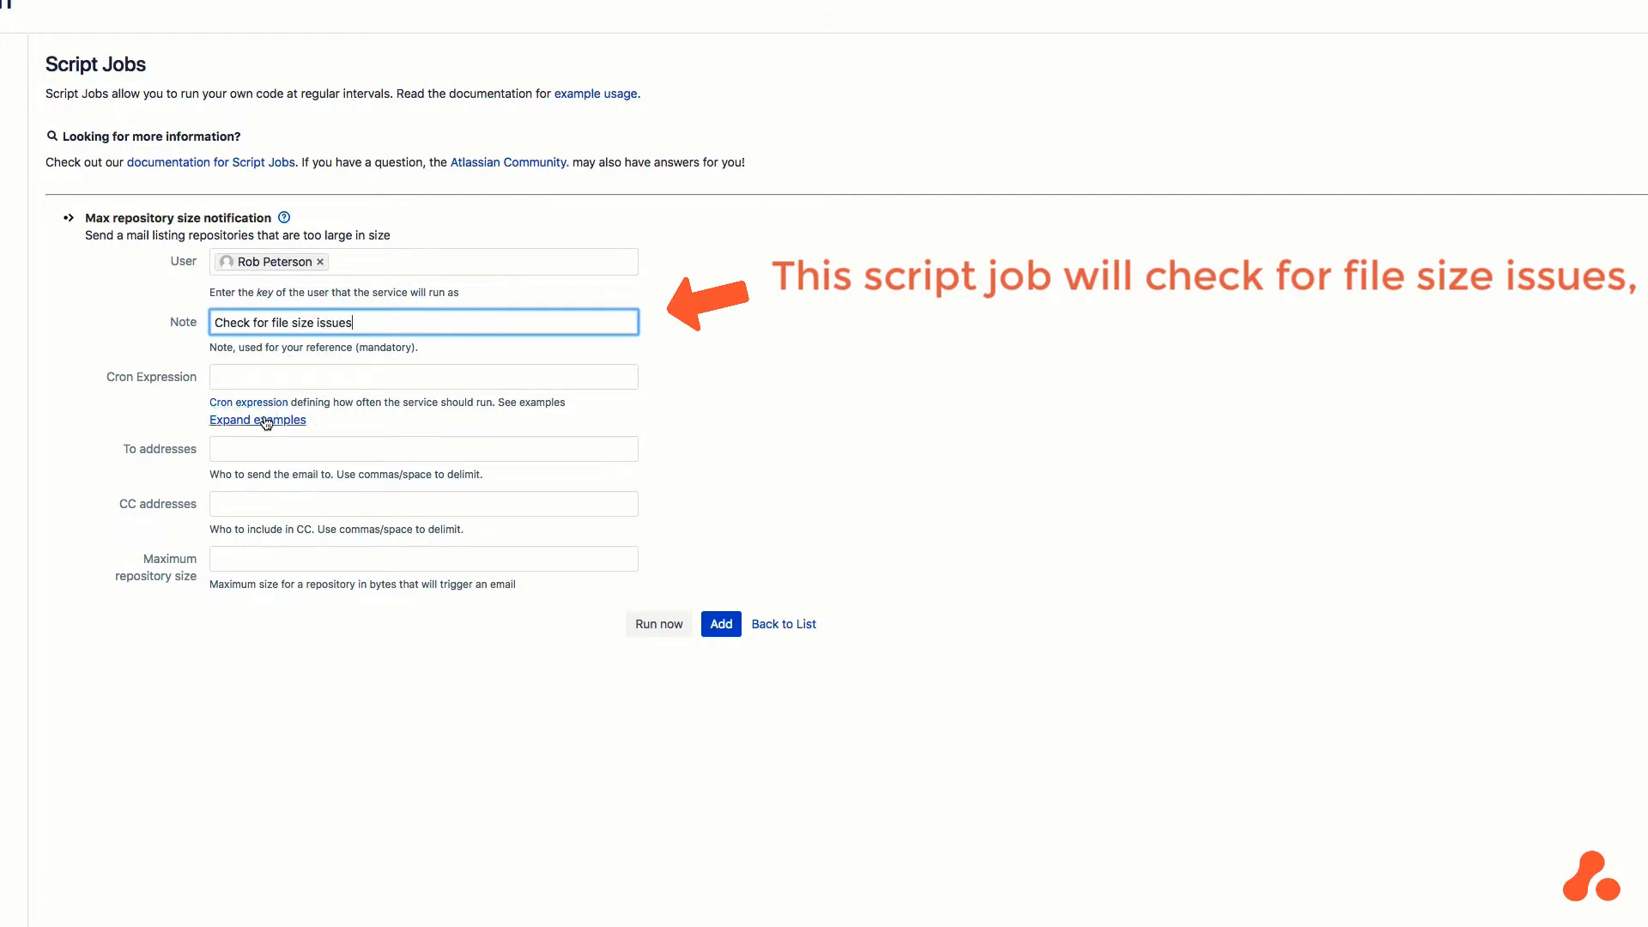
left_click(256, 419)
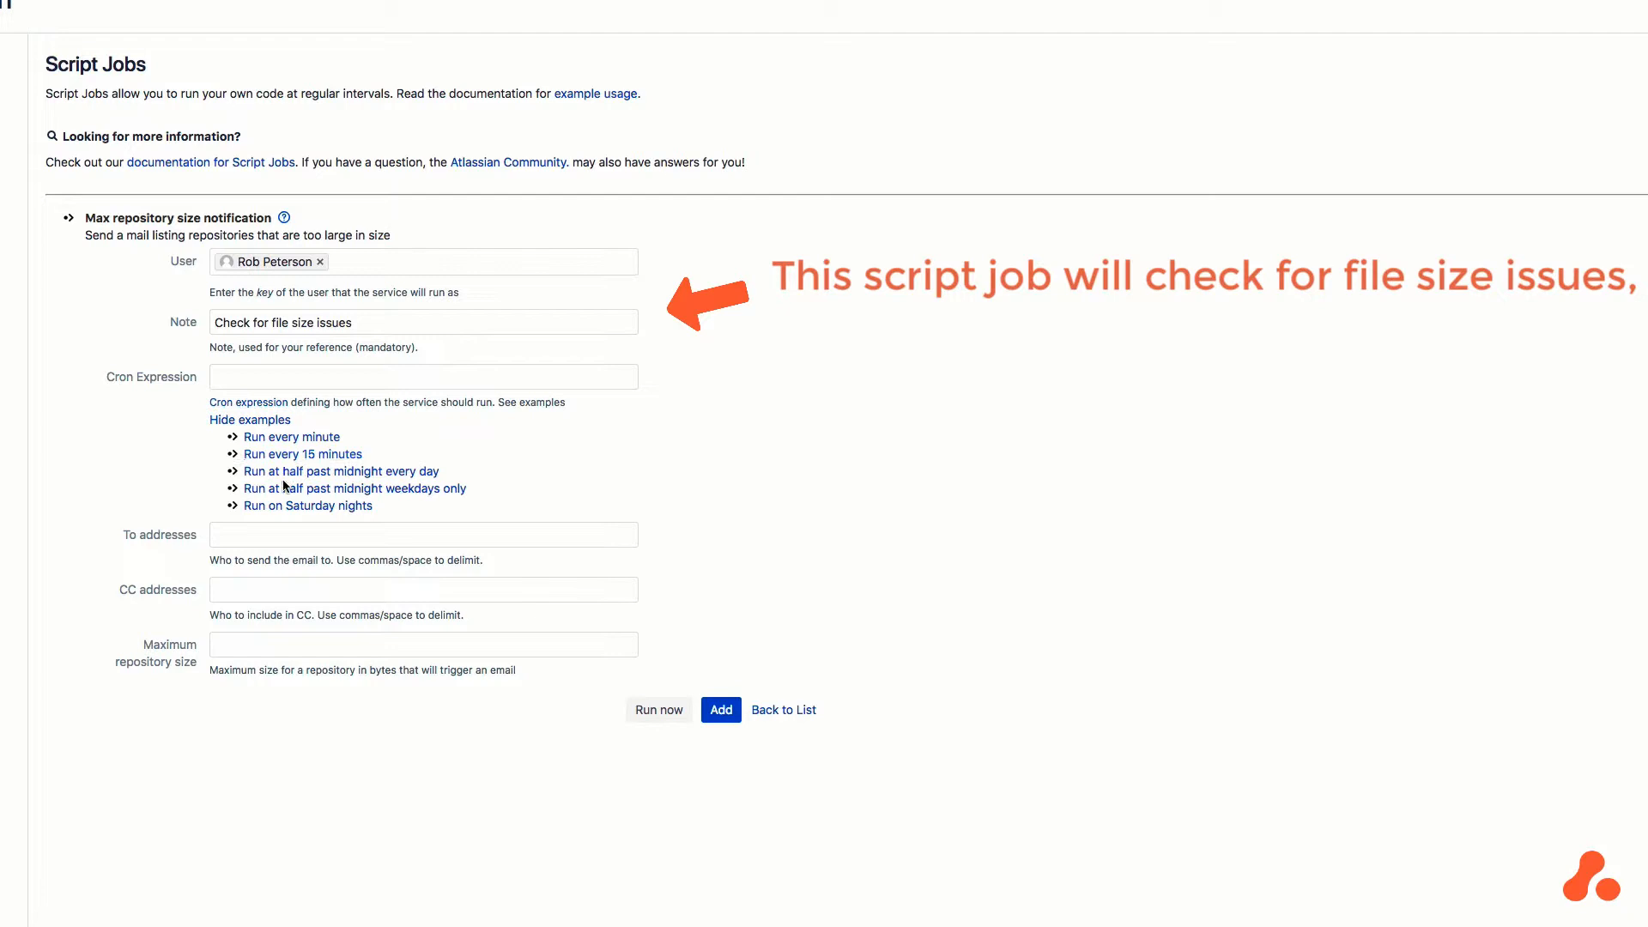